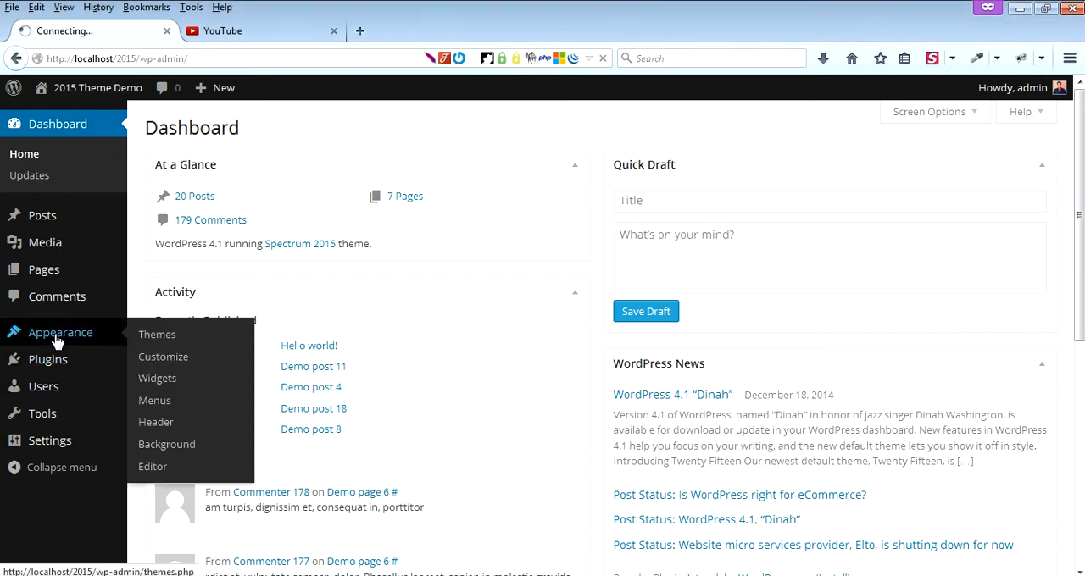
mouse_move(156, 334)
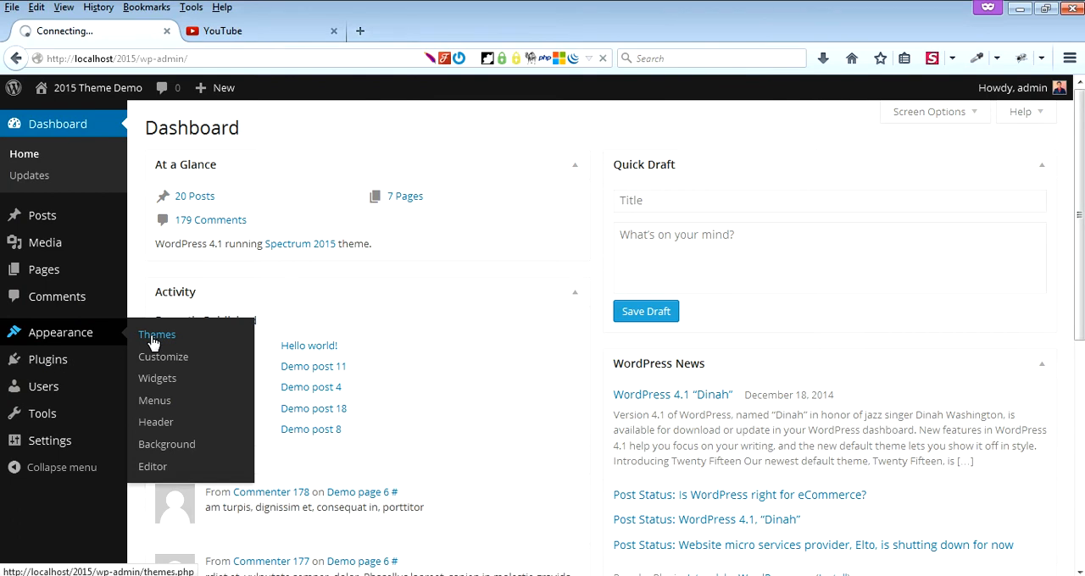
- Show the installed themes via Appearance > Themes
click(156, 334)
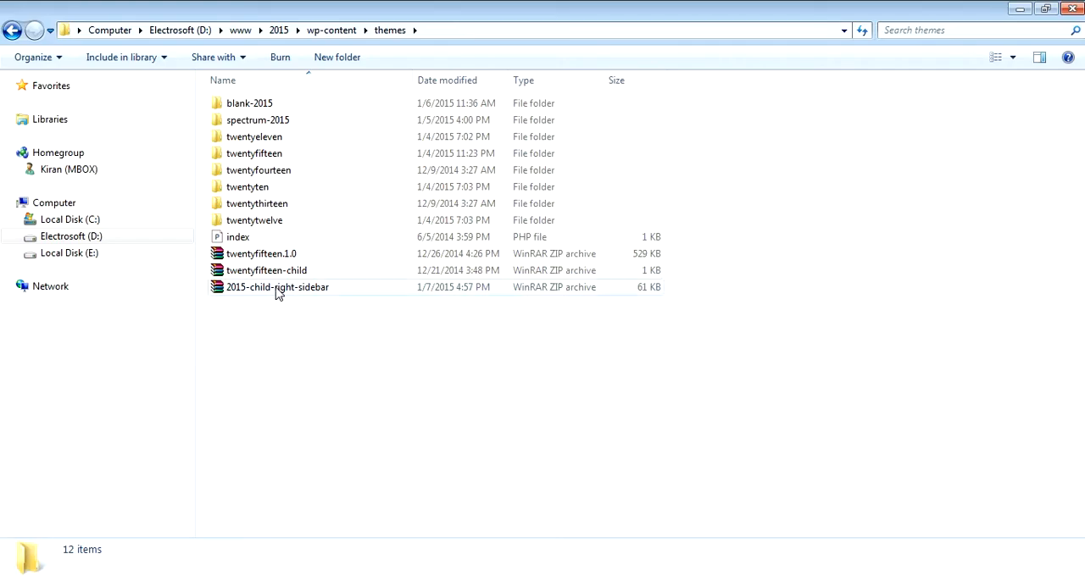
- Extract 2015-child-right-sidebar.zip into the themes folder and inspect the extracted folder's files
click(278, 287)
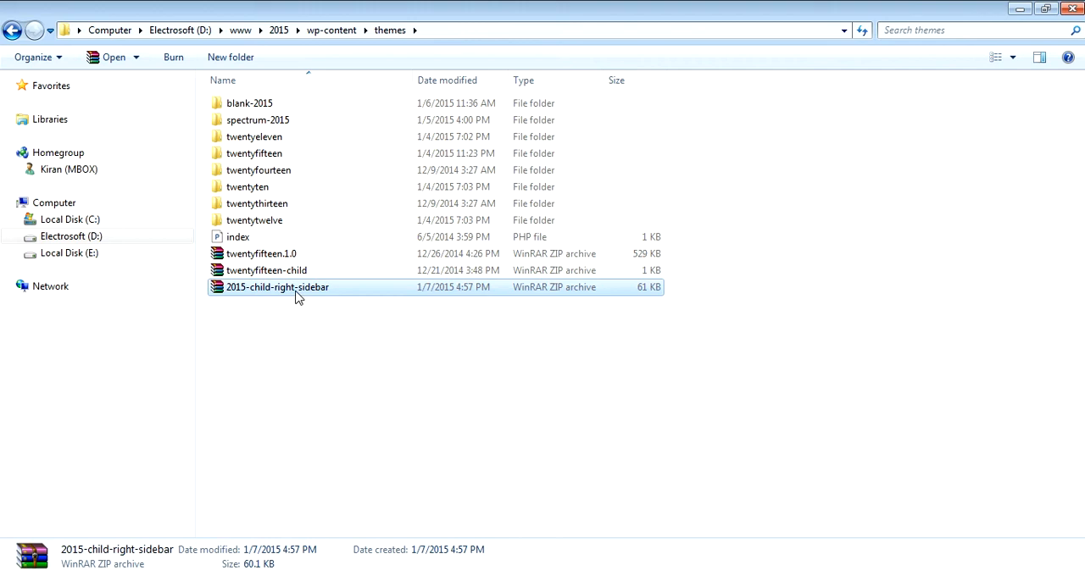
right_click(278, 286)
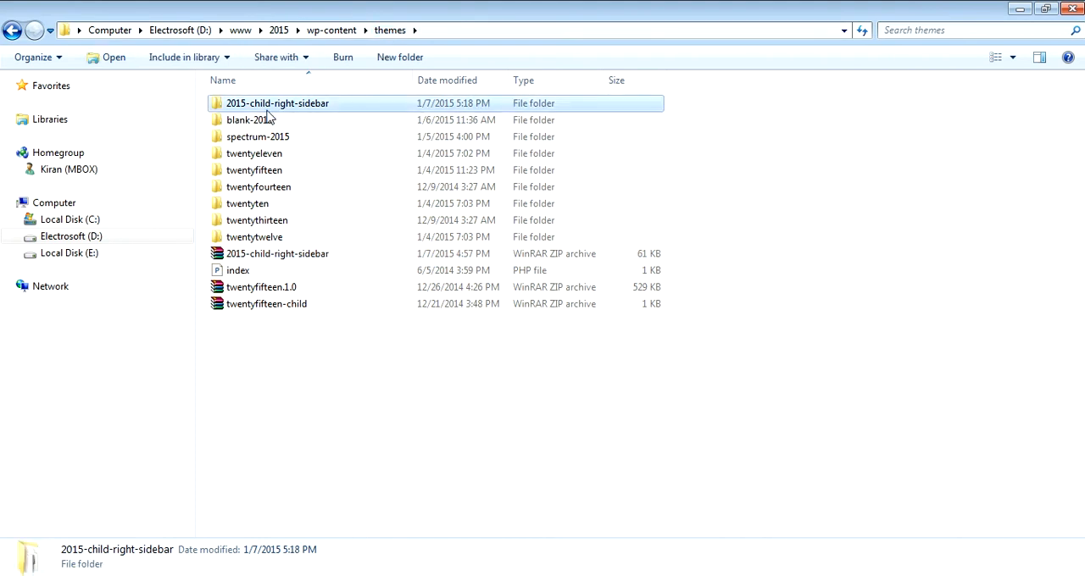
double_click(278, 102)
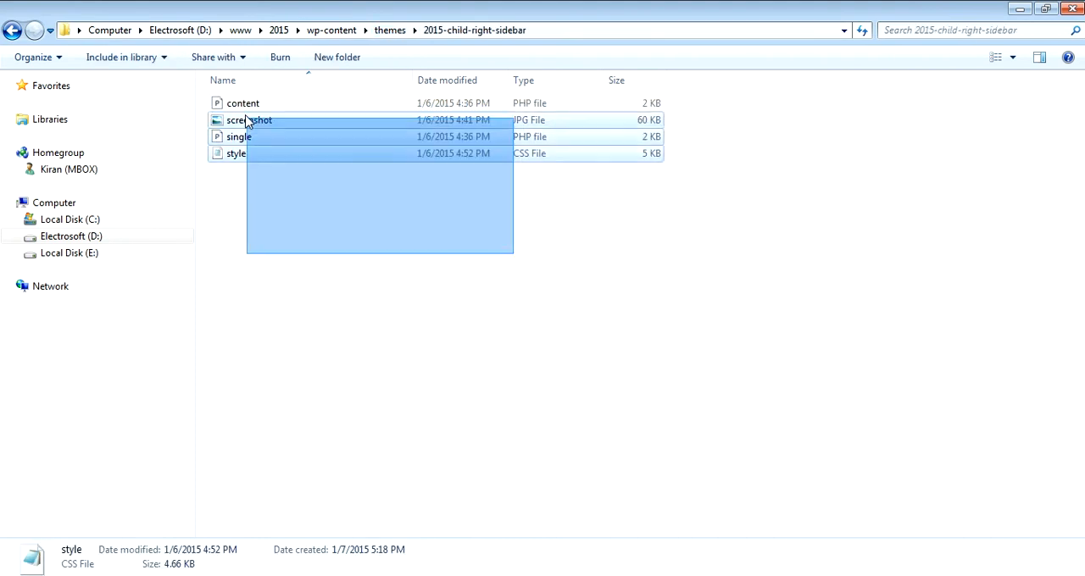
click(249, 119)
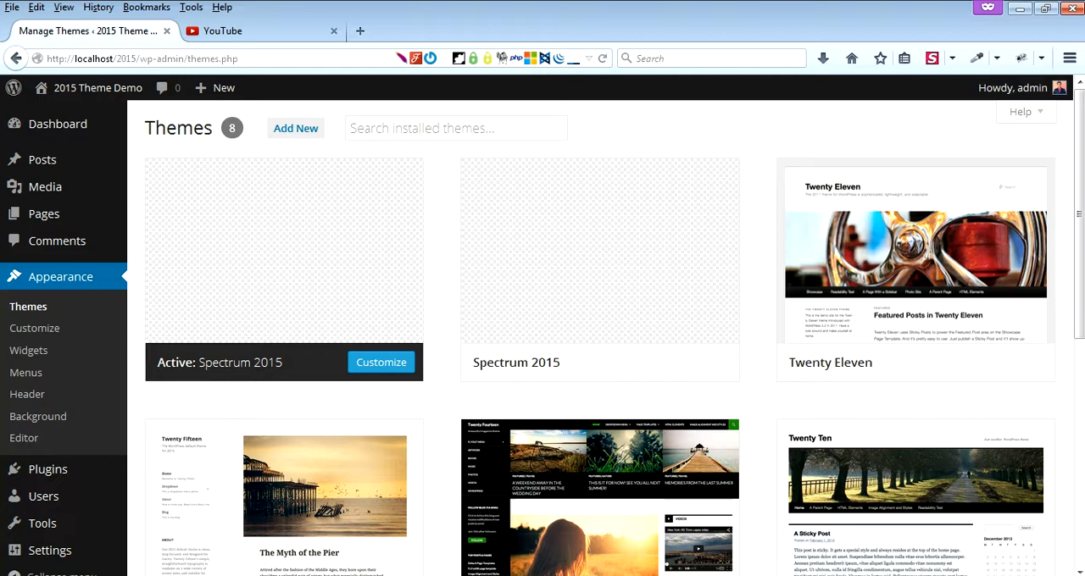
- Reload the Themes list and activate the 2015 Child Right Sidebar theme
click(27, 307)
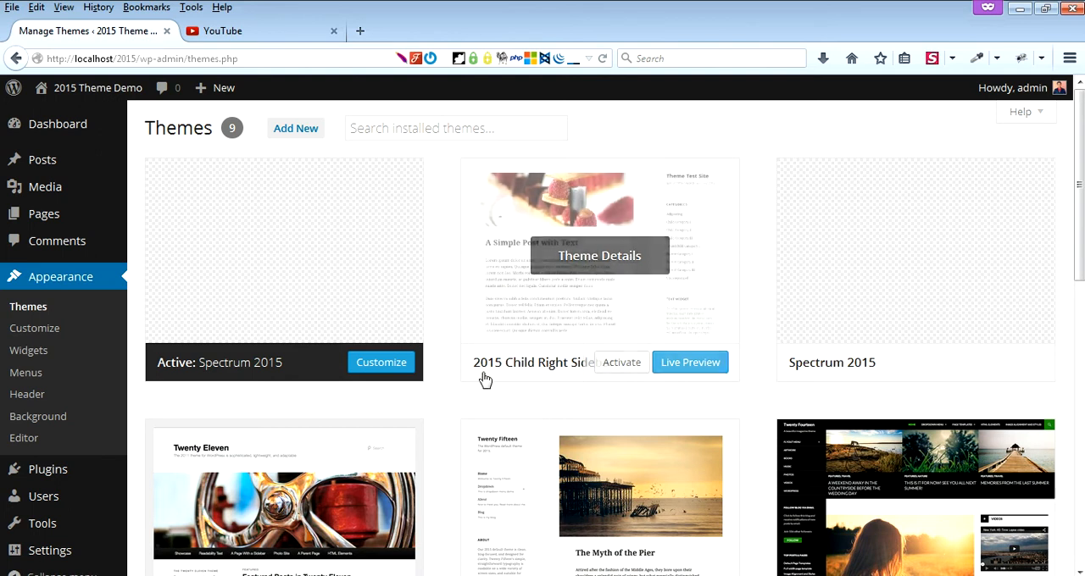
mouse_move(625, 381)
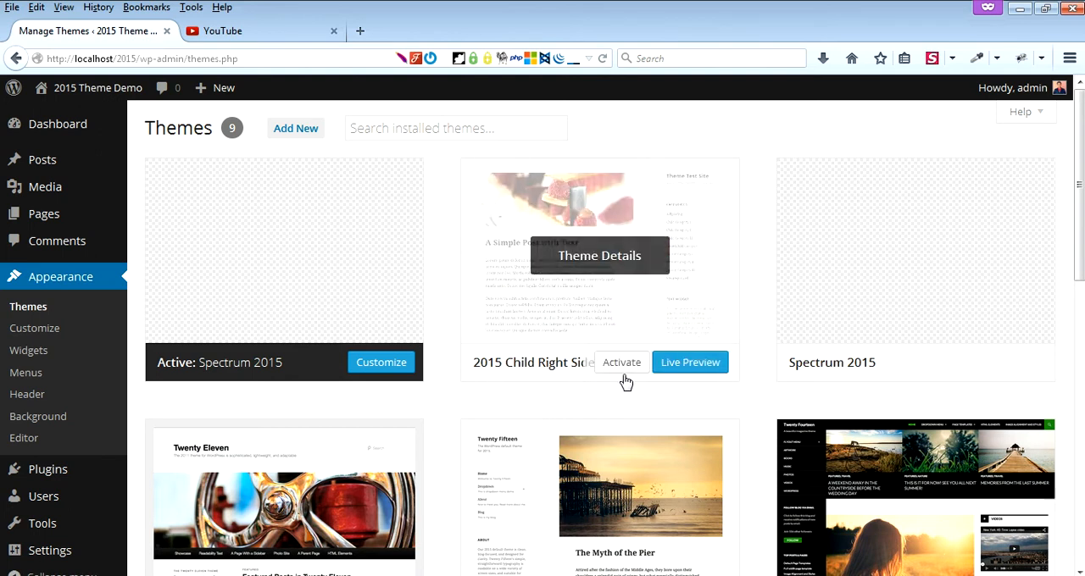
click(621, 363)
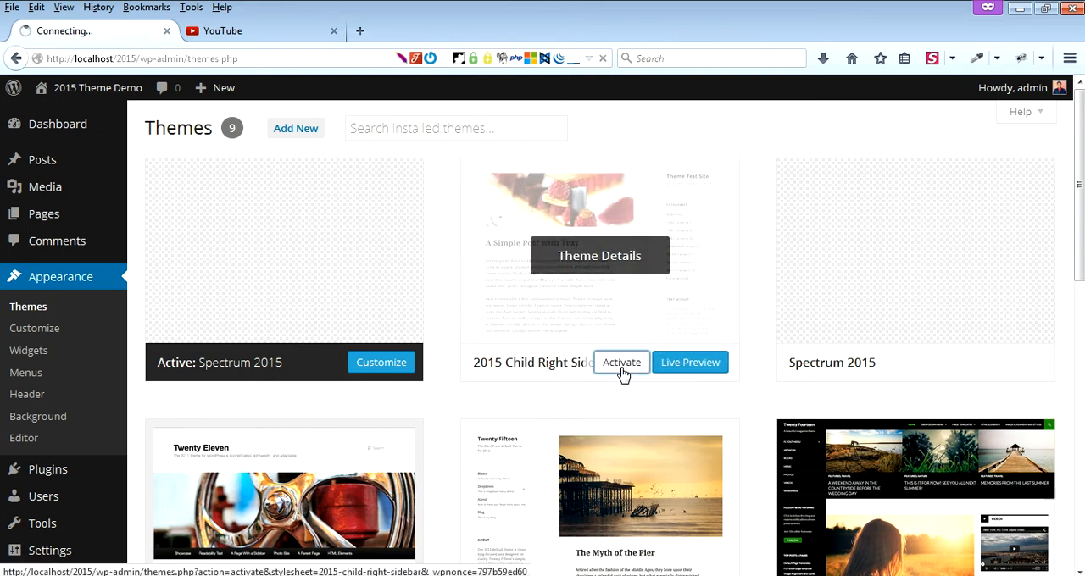
click(620, 363)
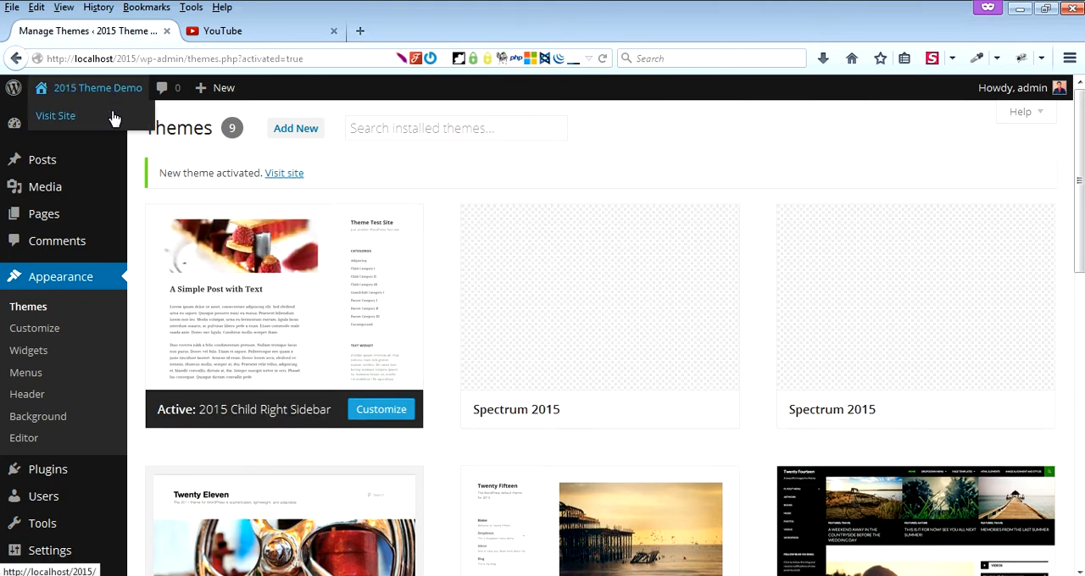
- Visit the live site and scroll the front page showing posts left, sidebar right
click(54, 115)
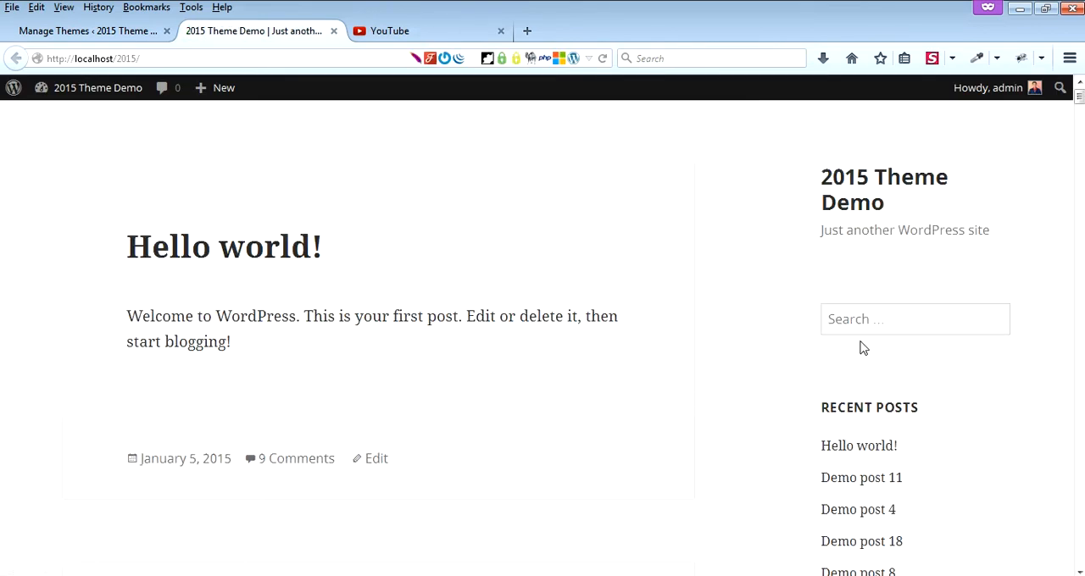
scroll(down, 3)
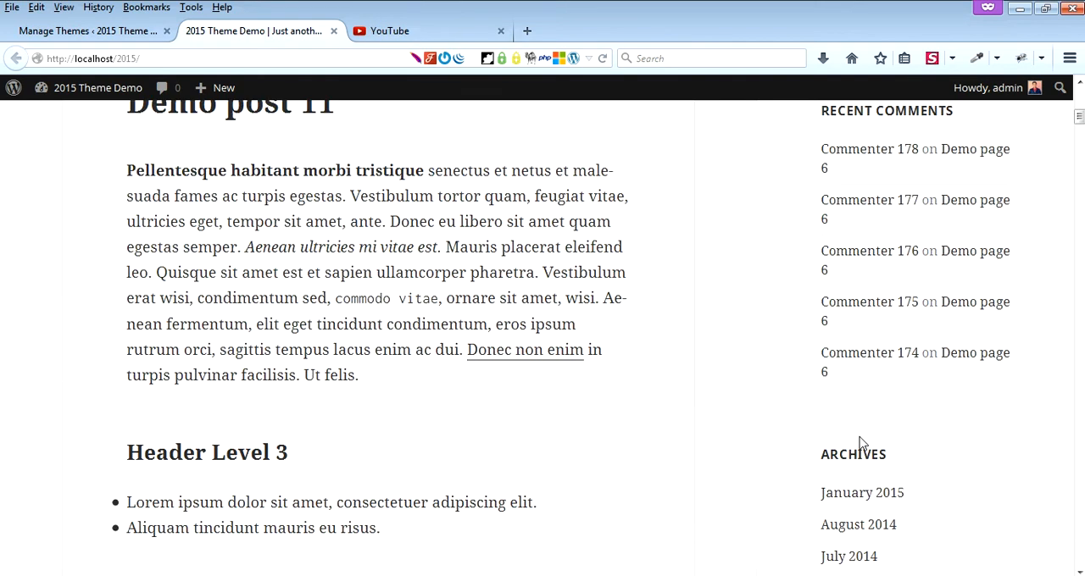
scroll(up, 3)
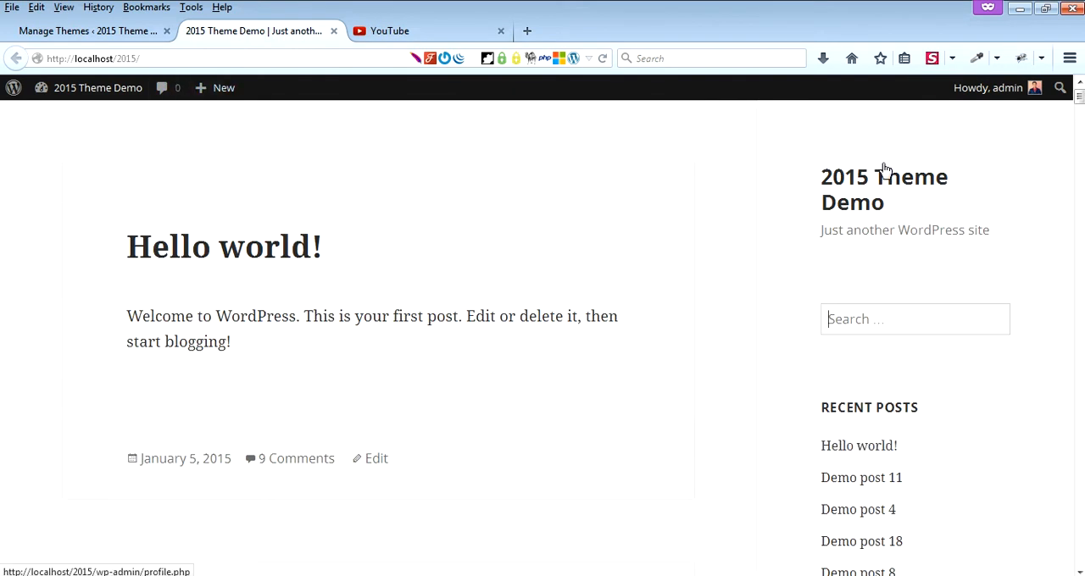
mouse_move(415, 150)
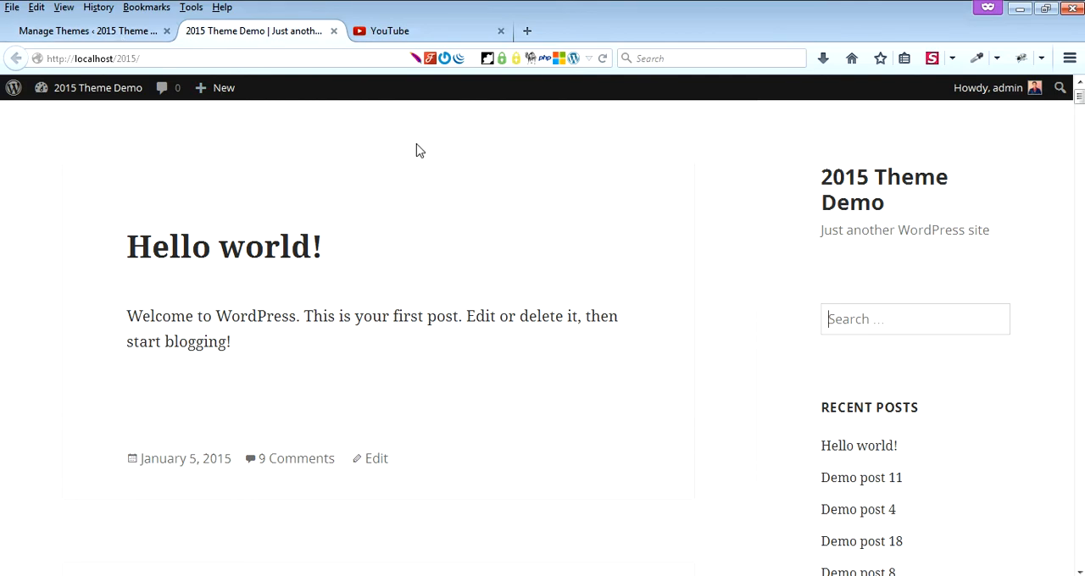
mouse_move(973, 142)
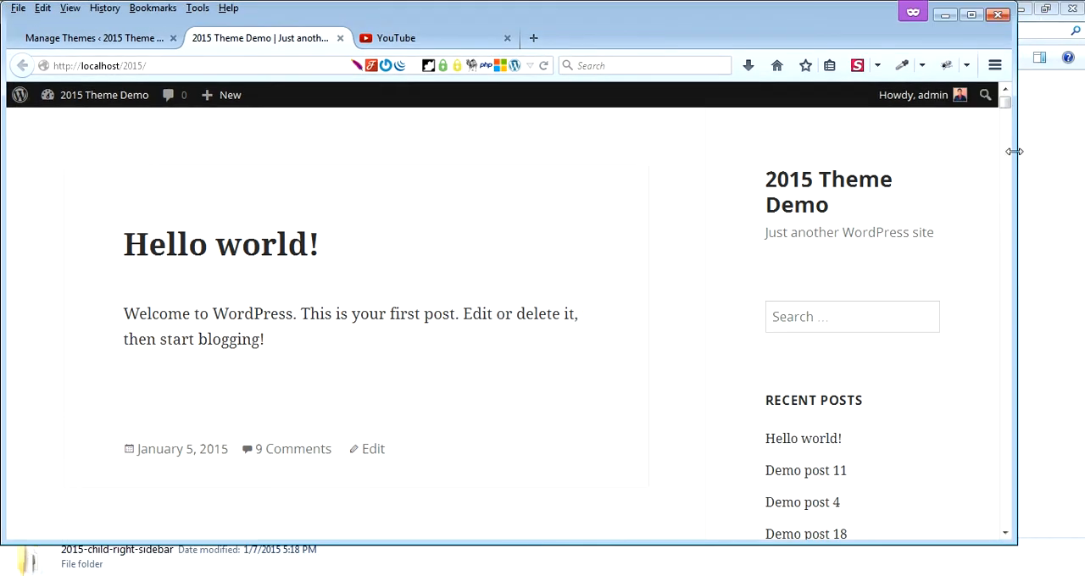
- Narrow the browser window until the sidebar folds into a menu toggle above the posts
drag(1014, 150, 669, 151)
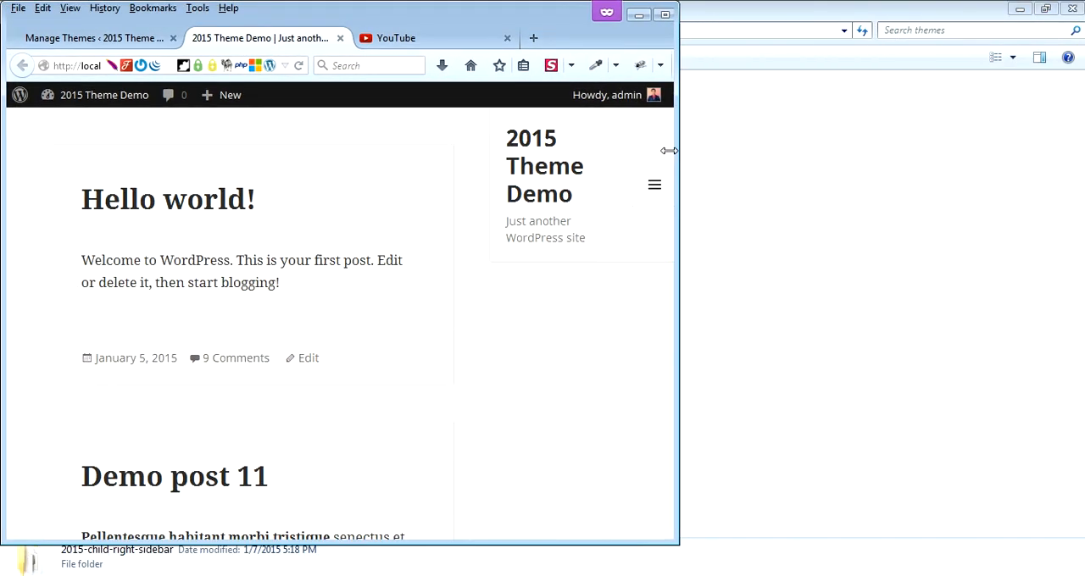
drag(670, 151, 556, 150)
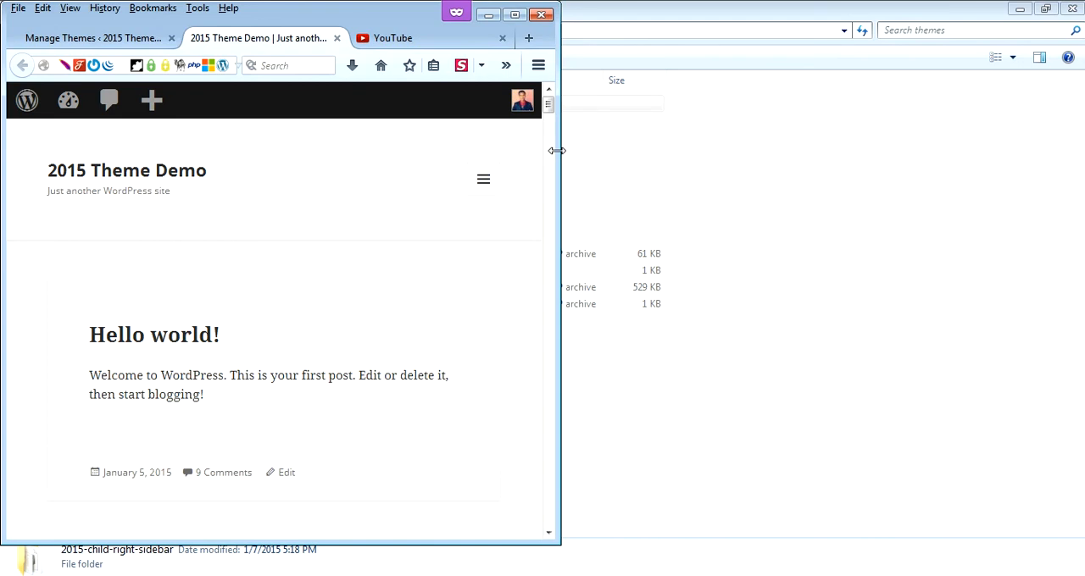